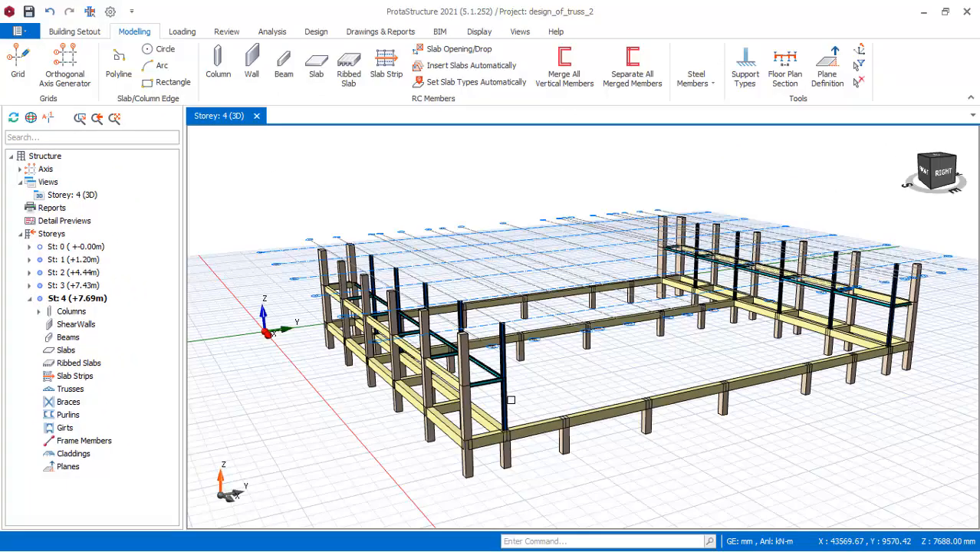
pyautogui.moveTo(489, 359)
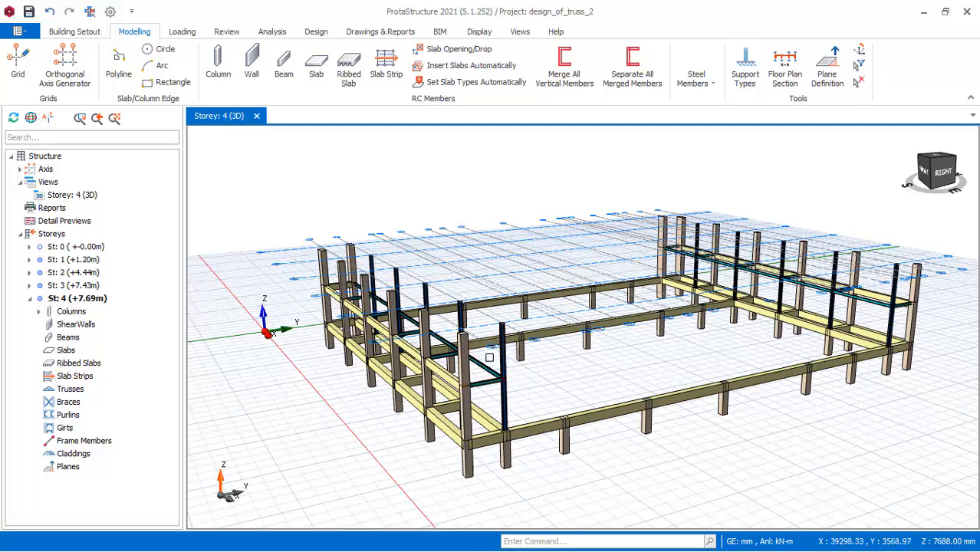
# Start a new truss from Modelling > Steel Members, opening the Truss Generator
pyautogui.click(422, 351)
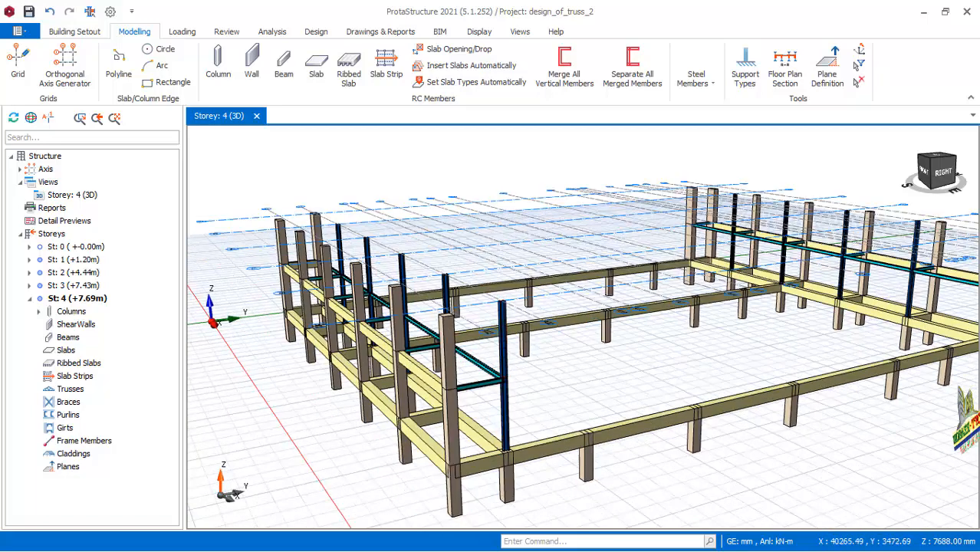
pyautogui.click(503, 330)
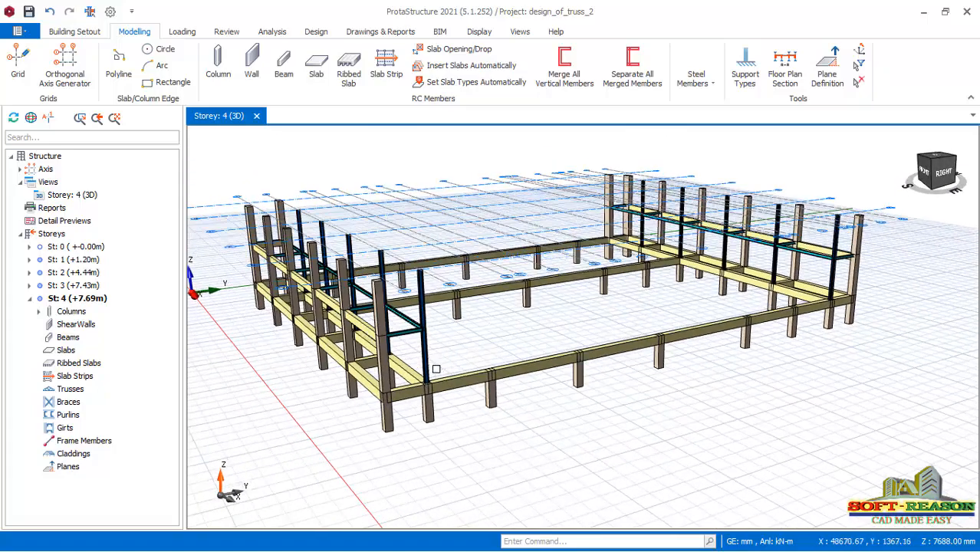
pyautogui.moveTo(241, 96)
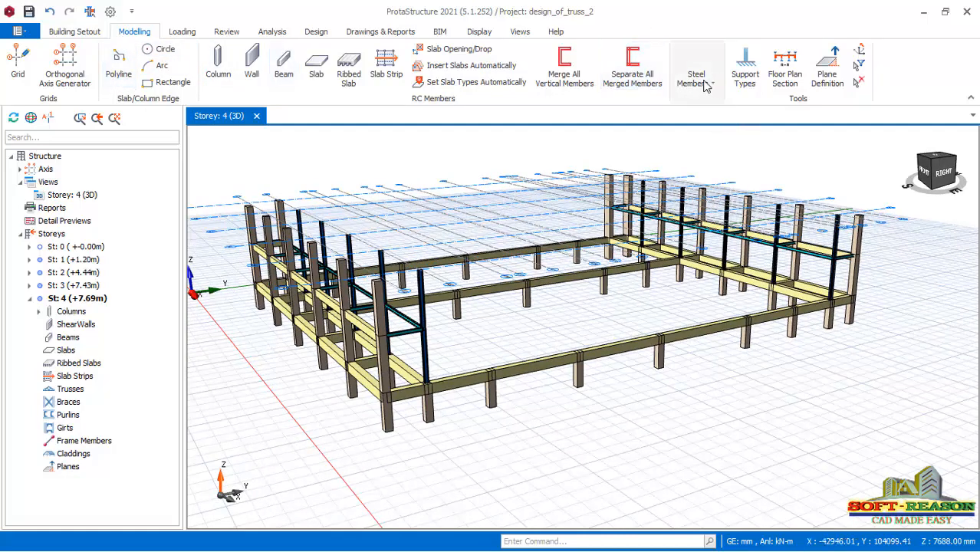
pyautogui.click(696, 69)
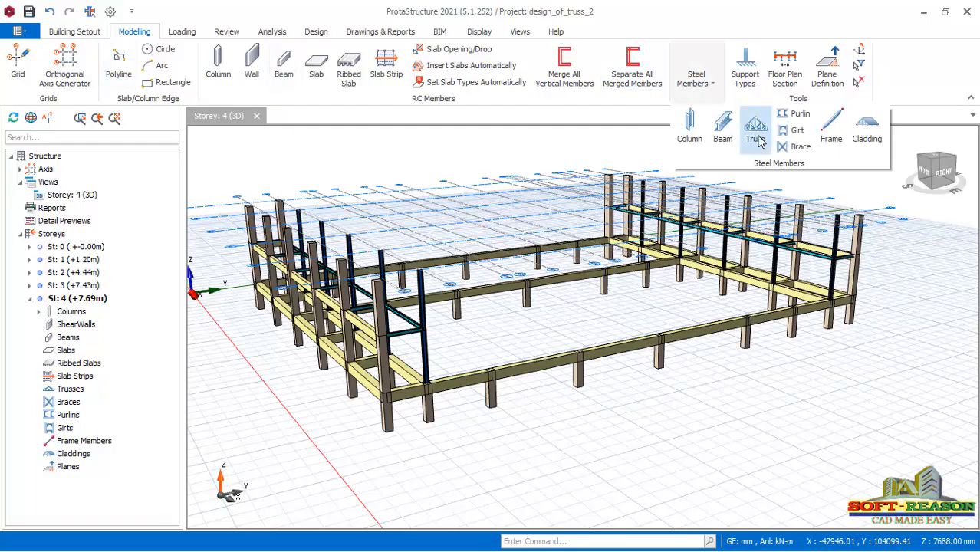
pyautogui.click(754, 126)
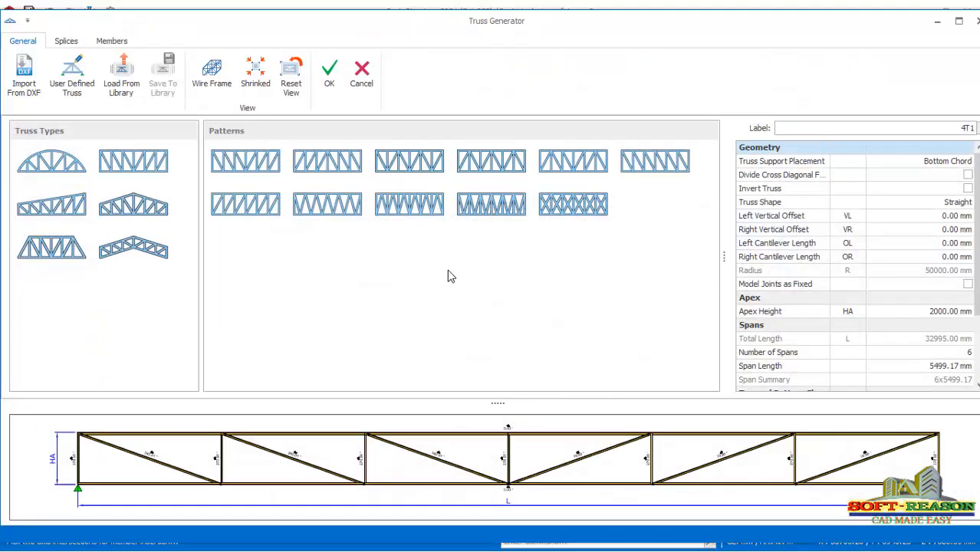
pyautogui.click(491, 202)
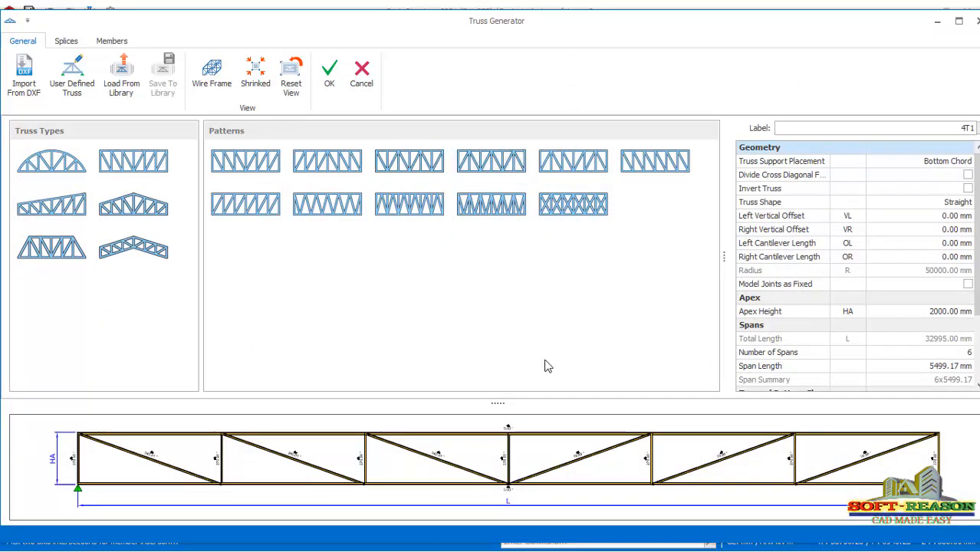
pyautogui.moveTo(374, 405)
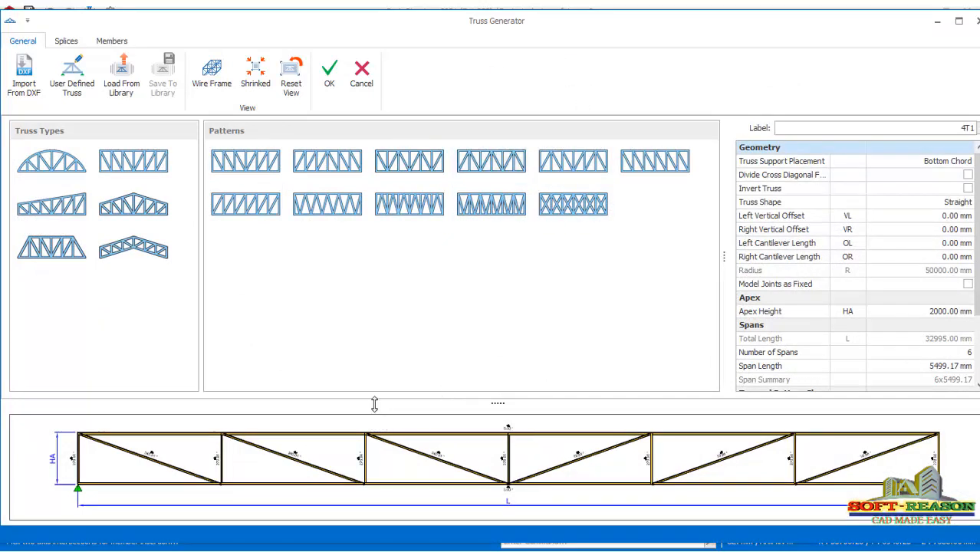
pyautogui.moveTo(376, 377)
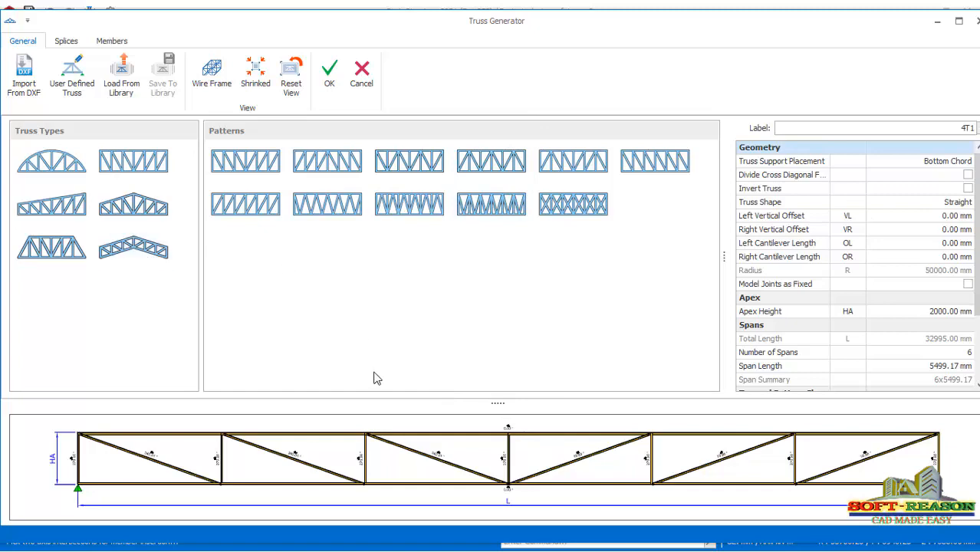
# Choose a mono-slope truss type with 500 mm and 1000 mm heel heights
pyautogui.click(135, 205)
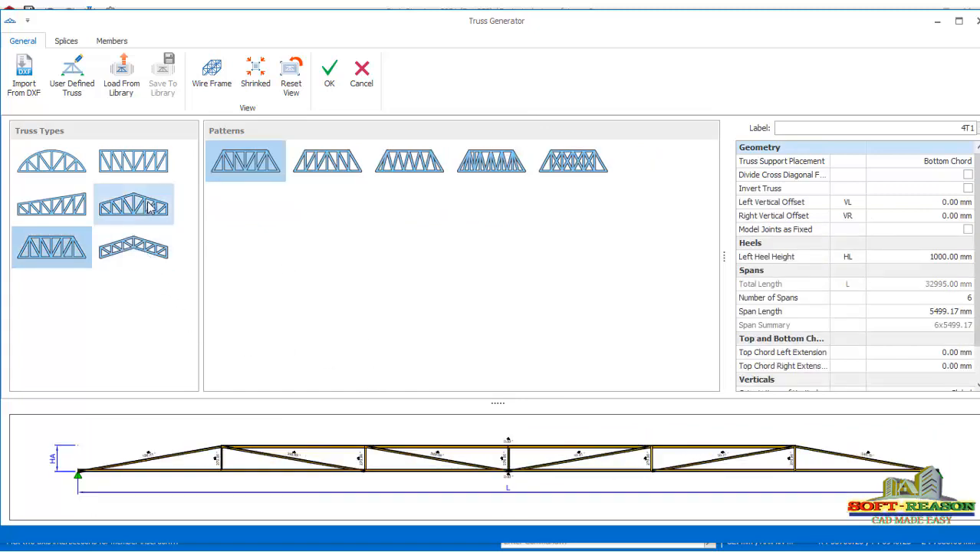
pyautogui.click(50, 203)
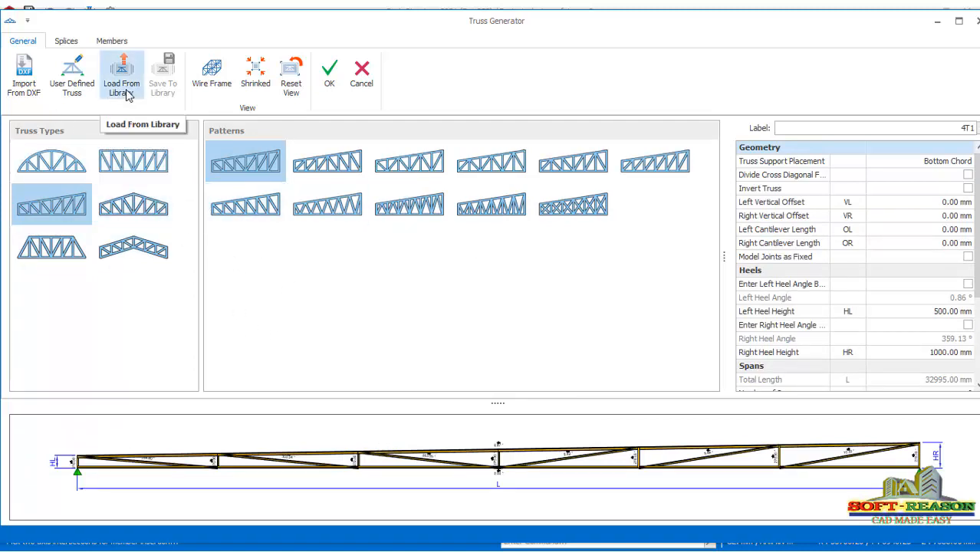
# Load BIG TRUSS from the user-defined truss library as the custom truss
pyautogui.click(121, 76)
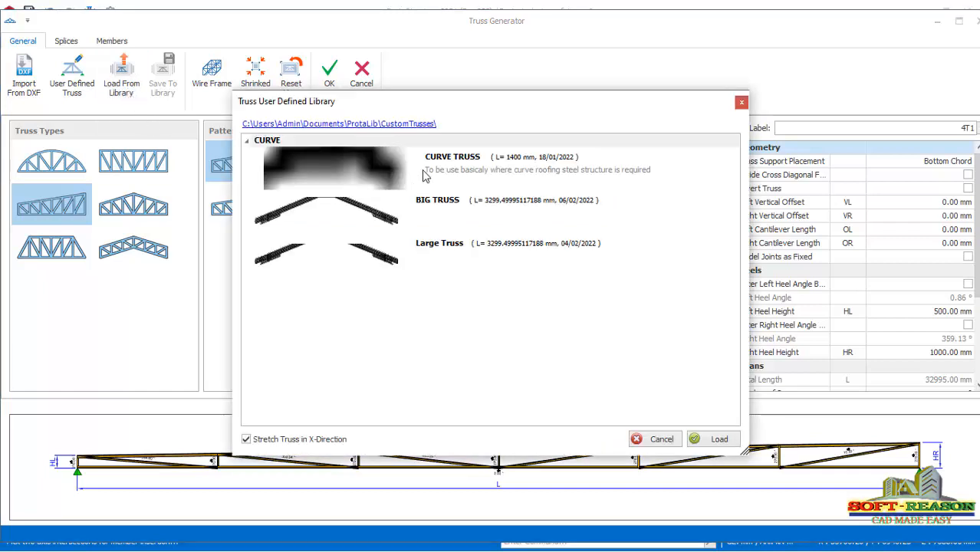
pyautogui.moveTo(451, 209)
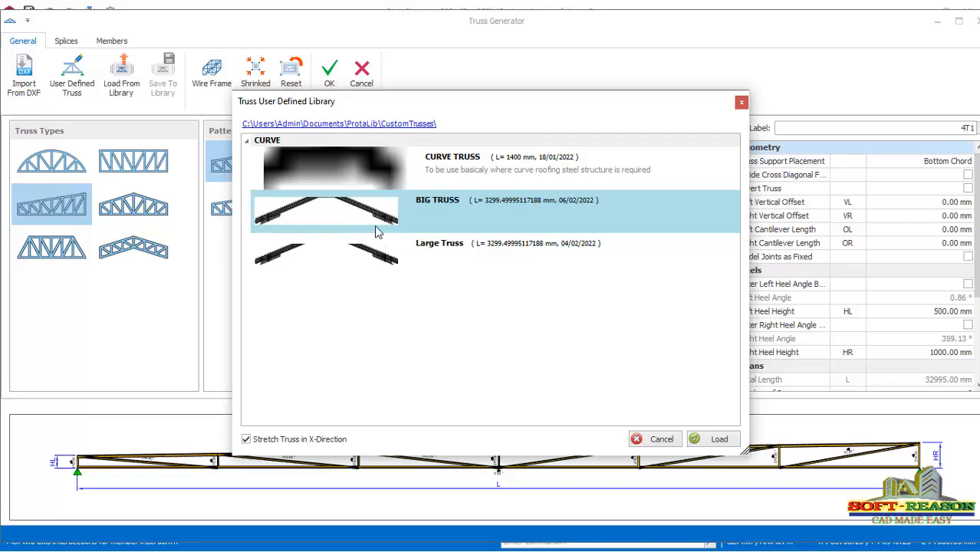
pyautogui.moveTo(718, 439)
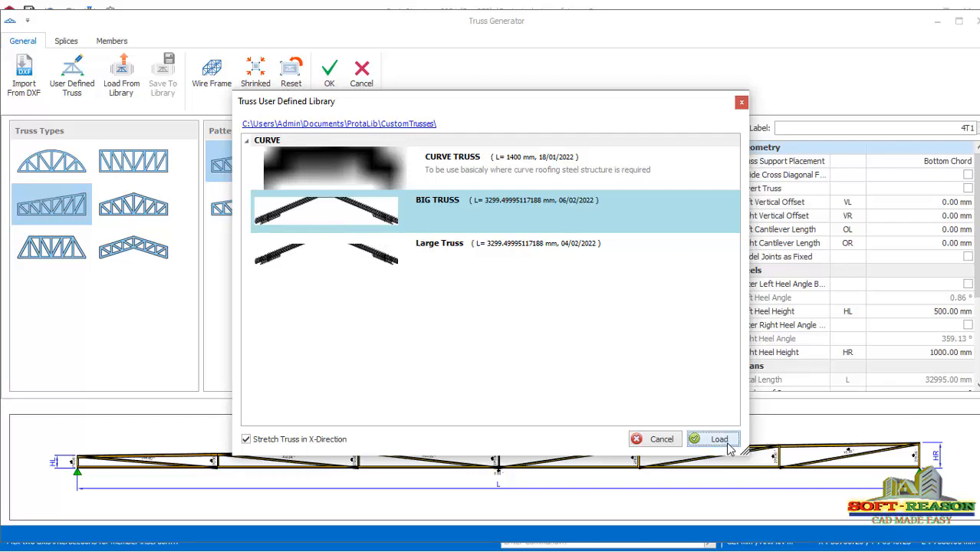
pyautogui.click(713, 439)
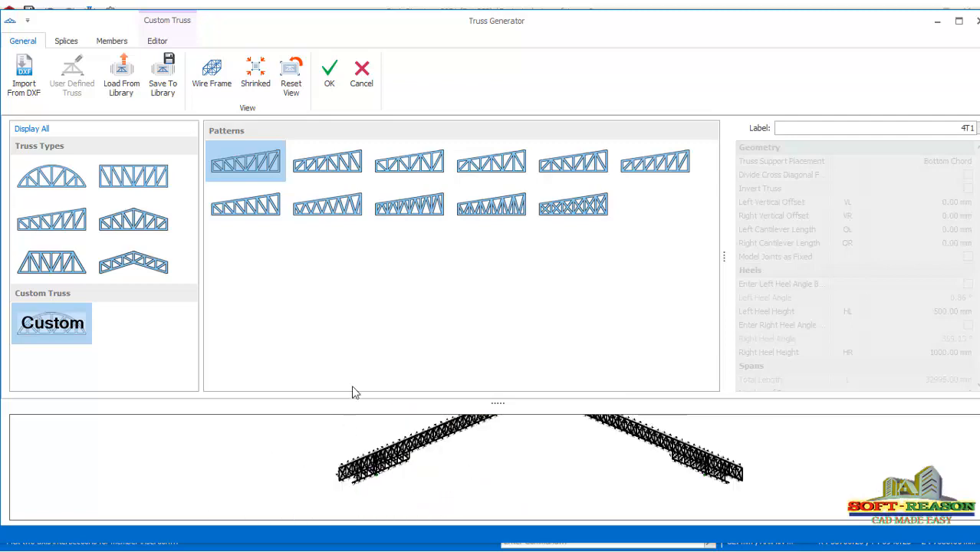
pyautogui.moveTo(329, 73)
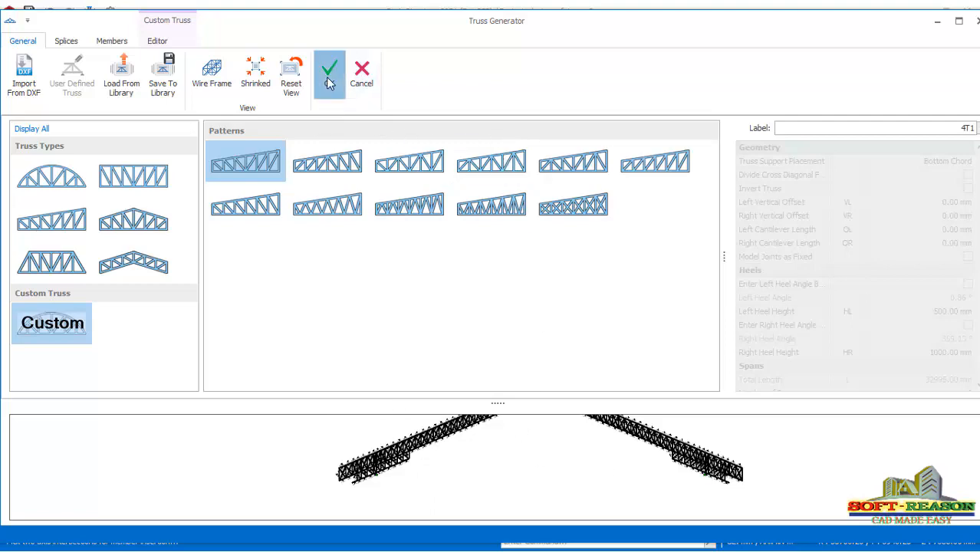
# Place the custom trusses 4T1–4T6 across the building top and check them in 3D
pyautogui.click(328, 68)
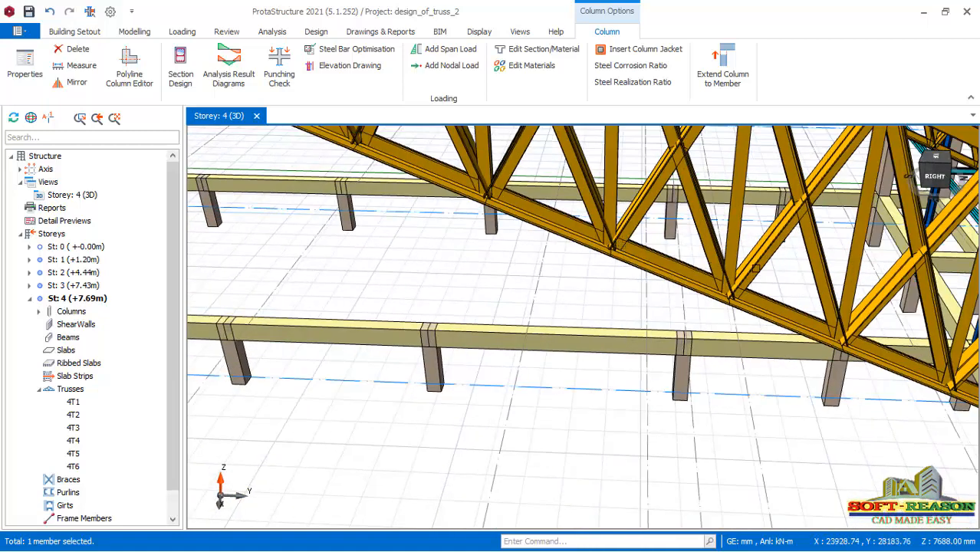
pyautogui.click(629, 293)
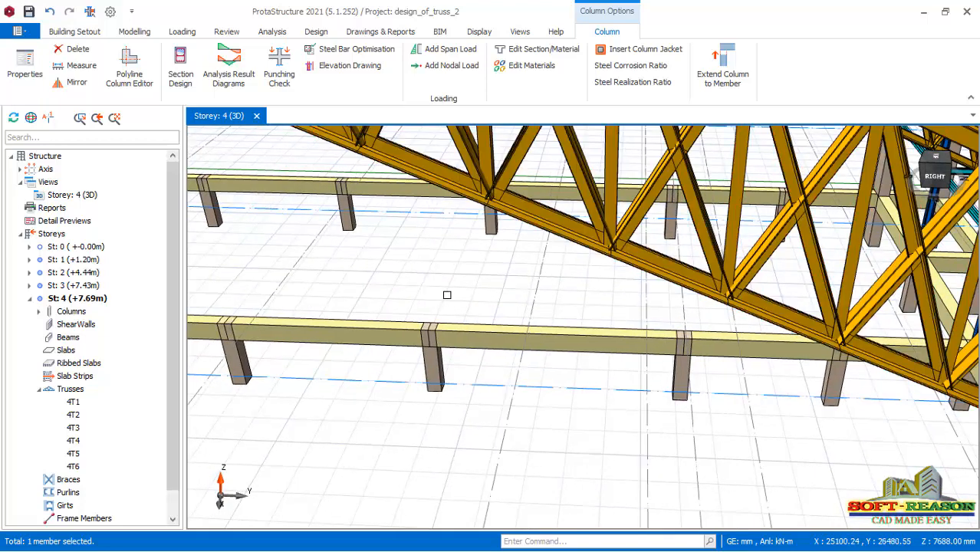
pyautogui.moveTo(656, 304)
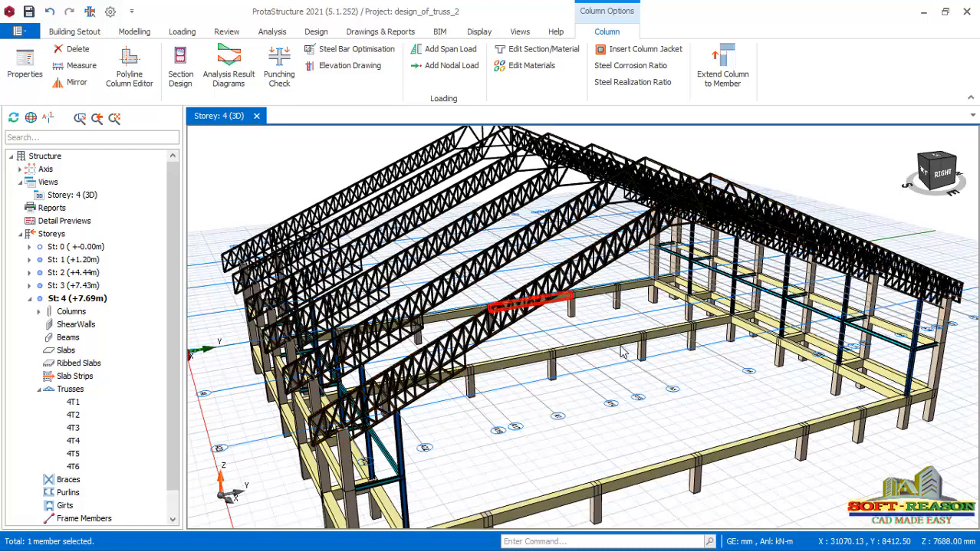
# Inspect a roof-level beam's properties, then reopen a truss in the Truss Generator editor
pyautogui.rightClick(529, 306)
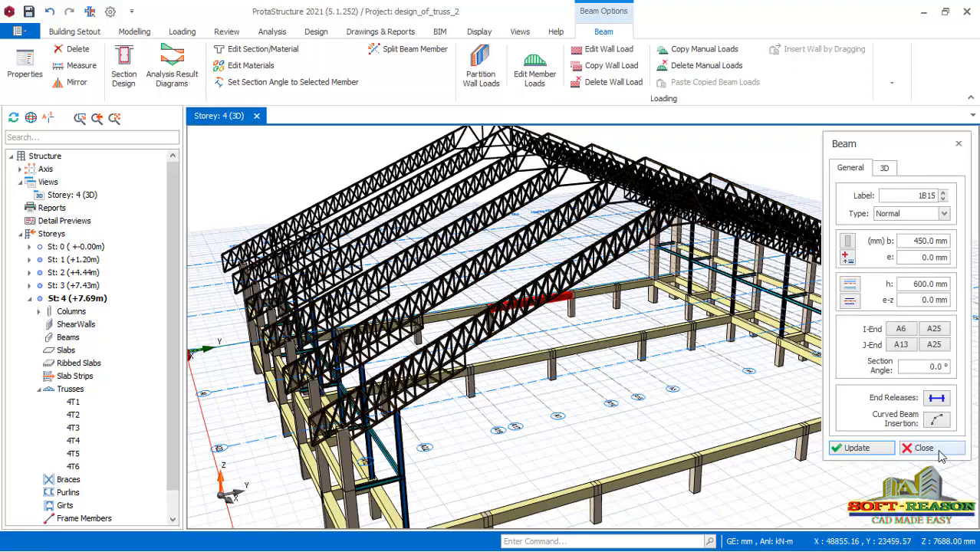
pyautogui.click(933, 448)
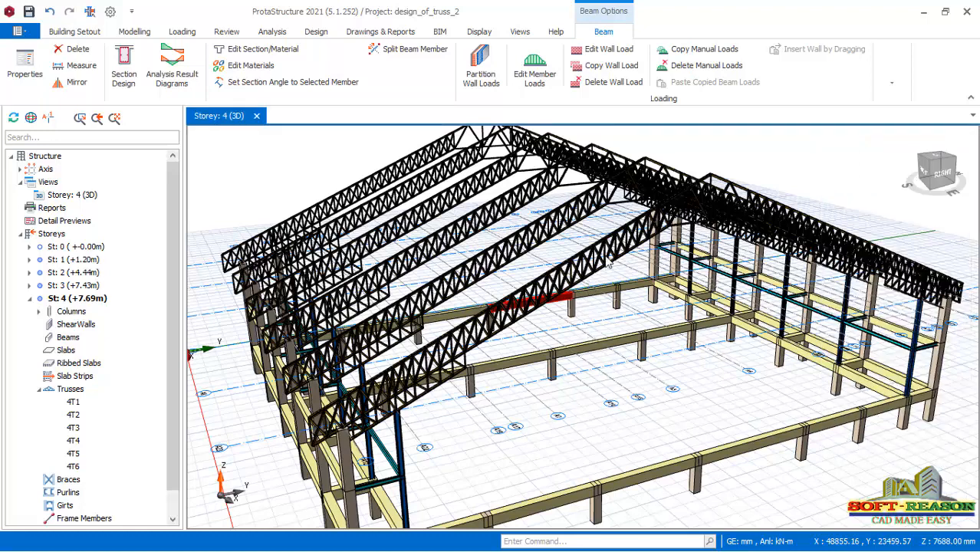
pyautogui.click(73, 30)
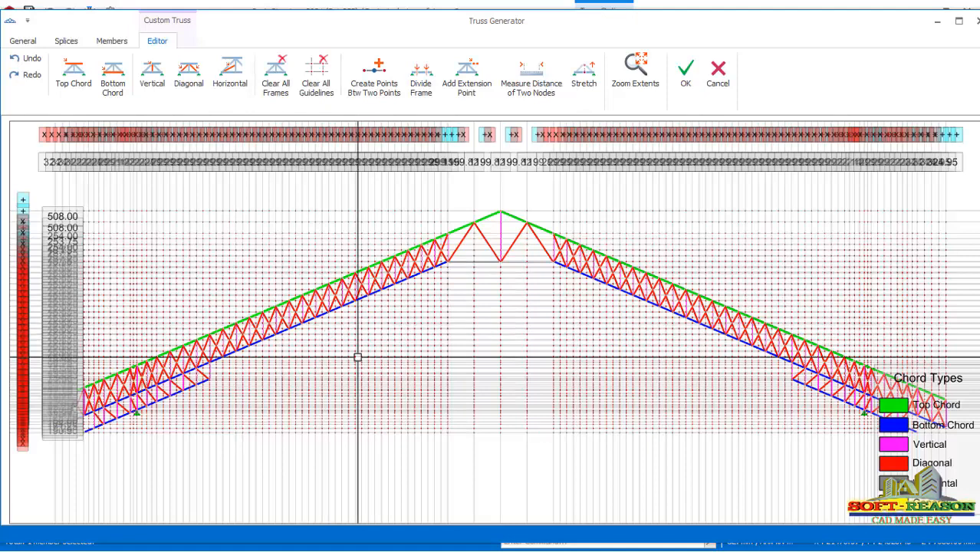
# Review and confirm the 2xL 100x100x10-Gr1 double-angle section for the top chord members
pyautogui.click(21, 39)
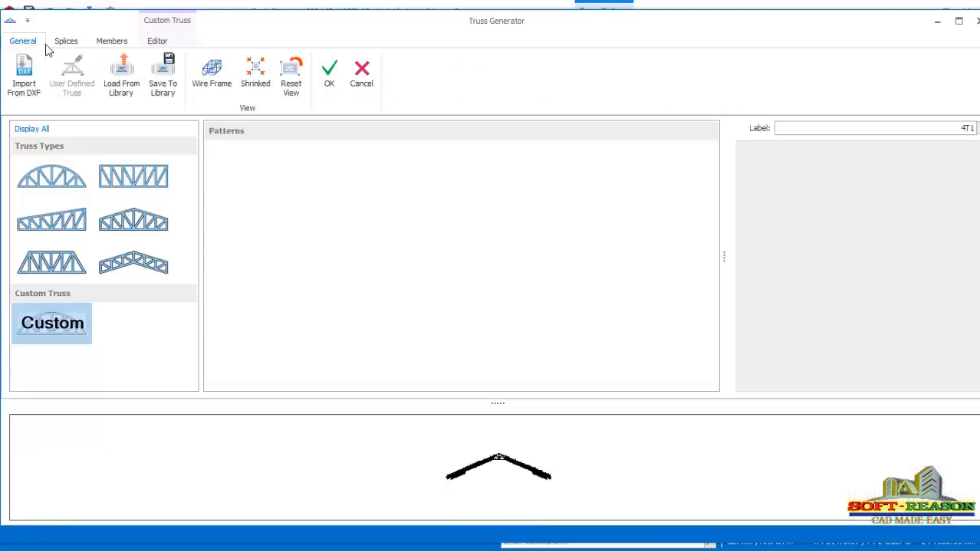
pyautogui.click(110, 40)
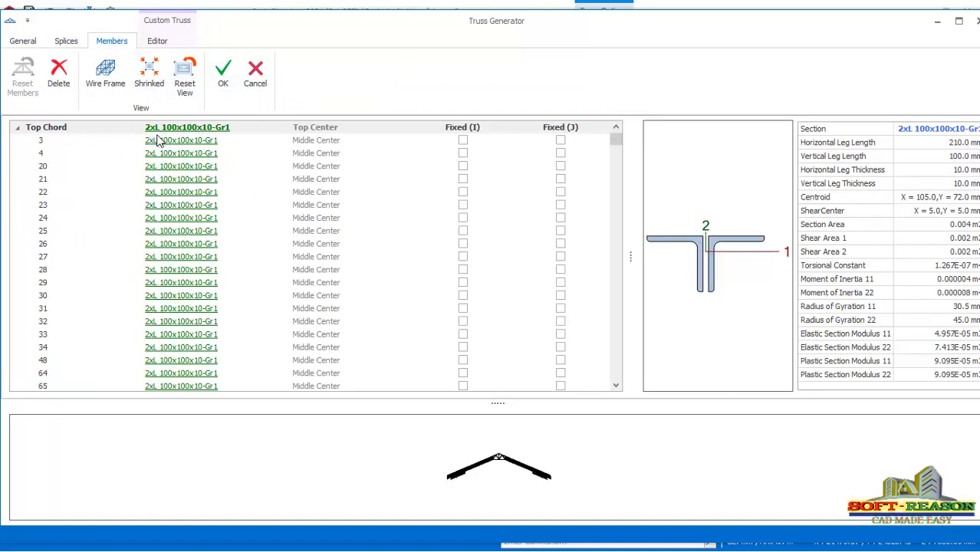
pyautogui.moveTo(166, 141)
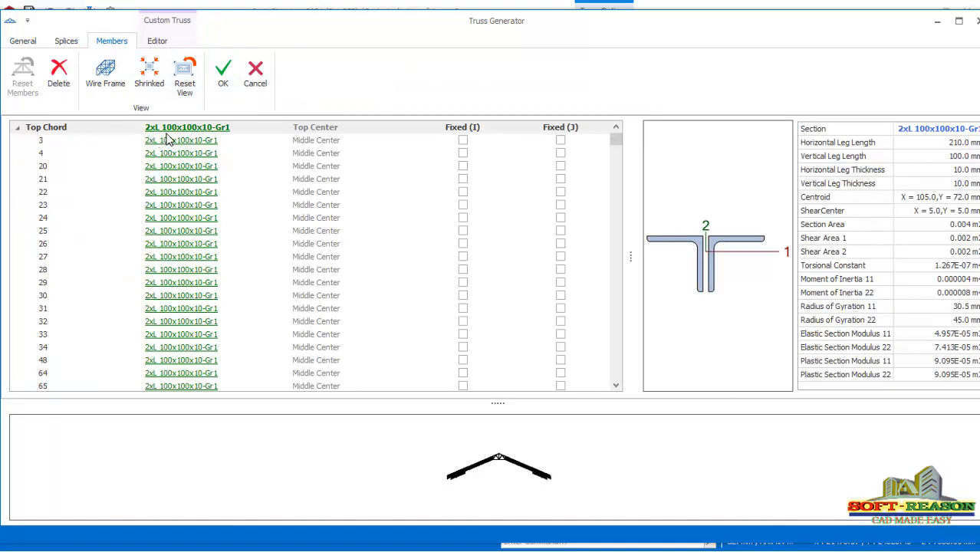
pyautogui.moveTo(183, 141)
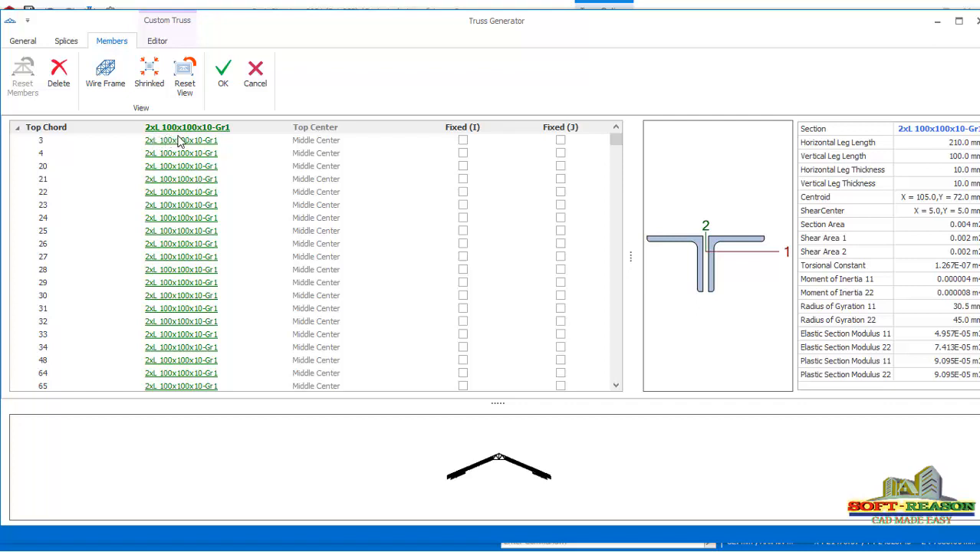
pyautogui.moveTo(159, 142)
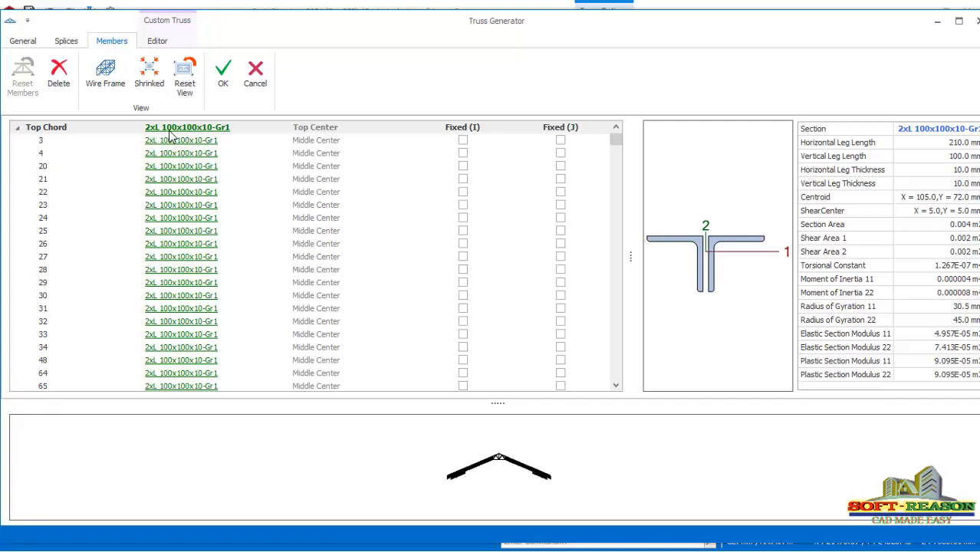
pyautogui.moveTo(220, 146)
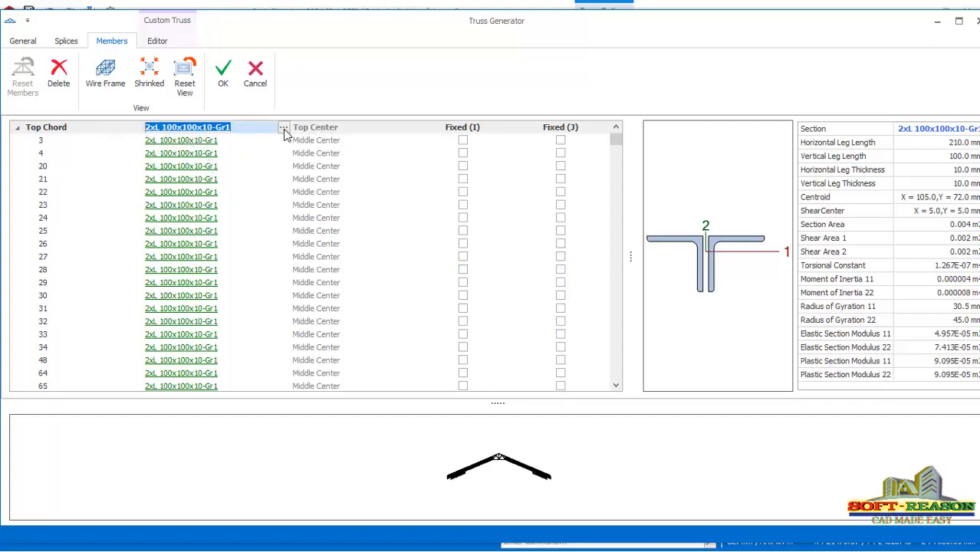
pyautogui.moveTo(545, 200)
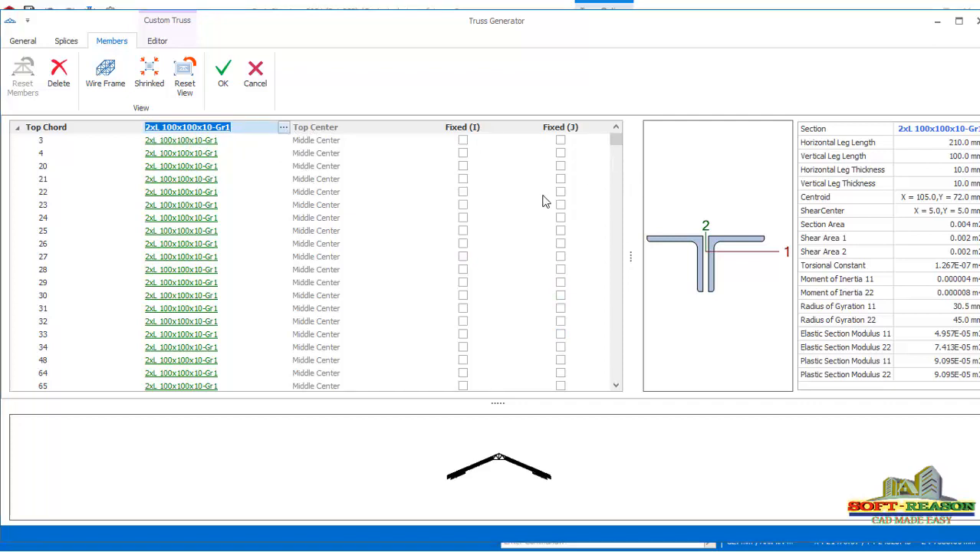
pyautogui.doubleClick(187, 126)
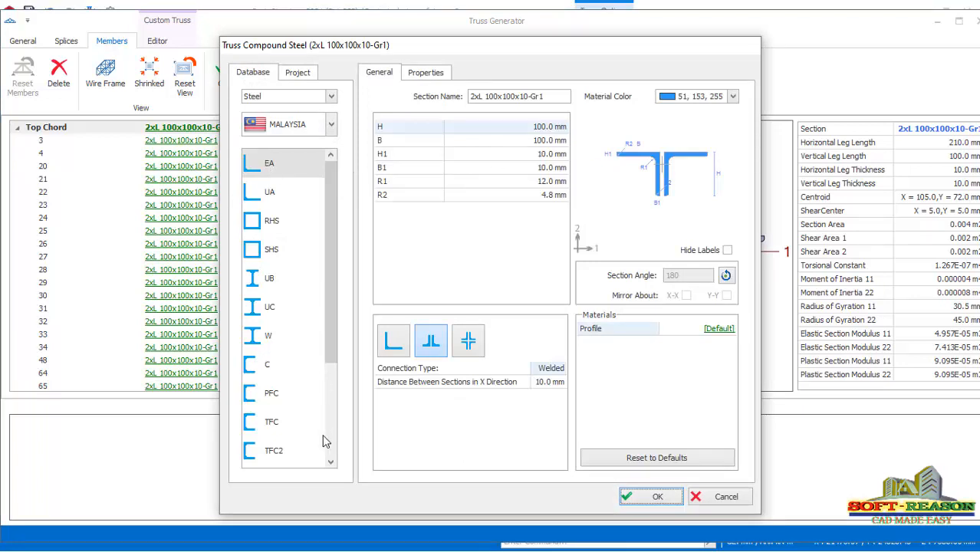
pyautogui.click(650, 497)
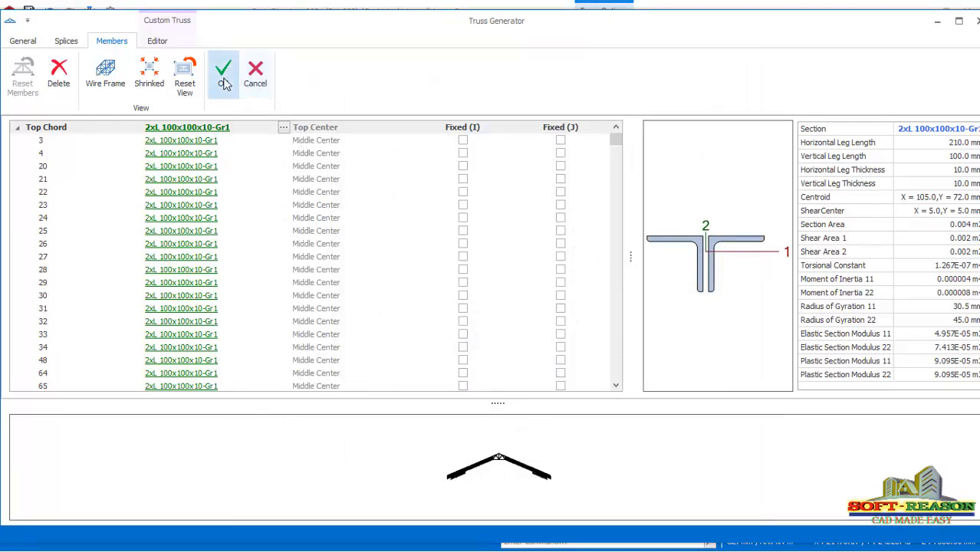
# Apply the edited truss so six pitched double-angle roof trusses span the Storey 4 model
pyautogui.click(223, 69)
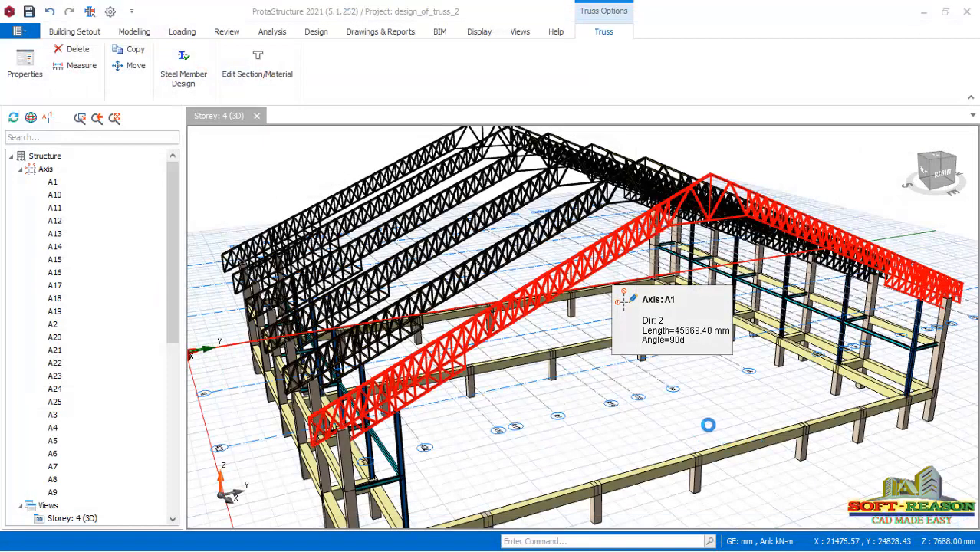
pyautogui.click(135, 30)
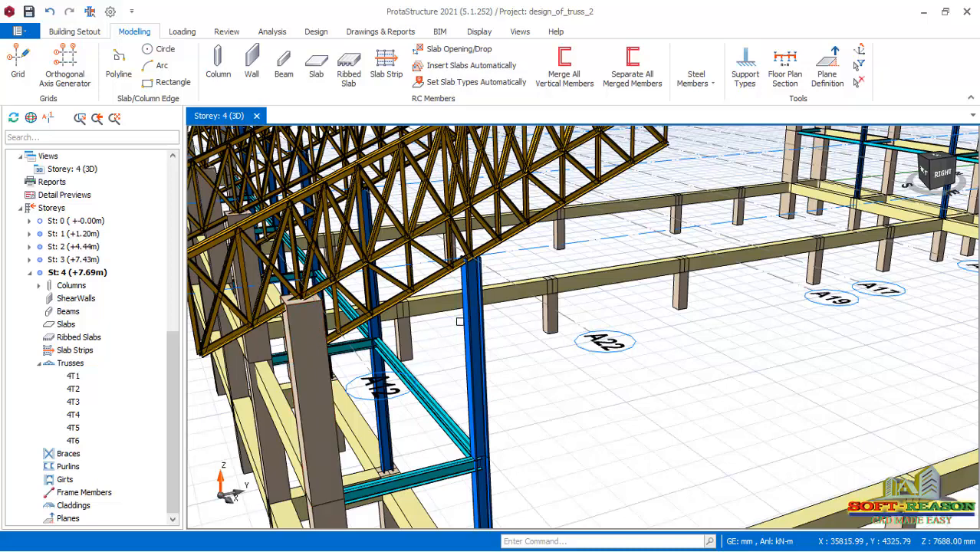
pyautogui.click(472, 345)
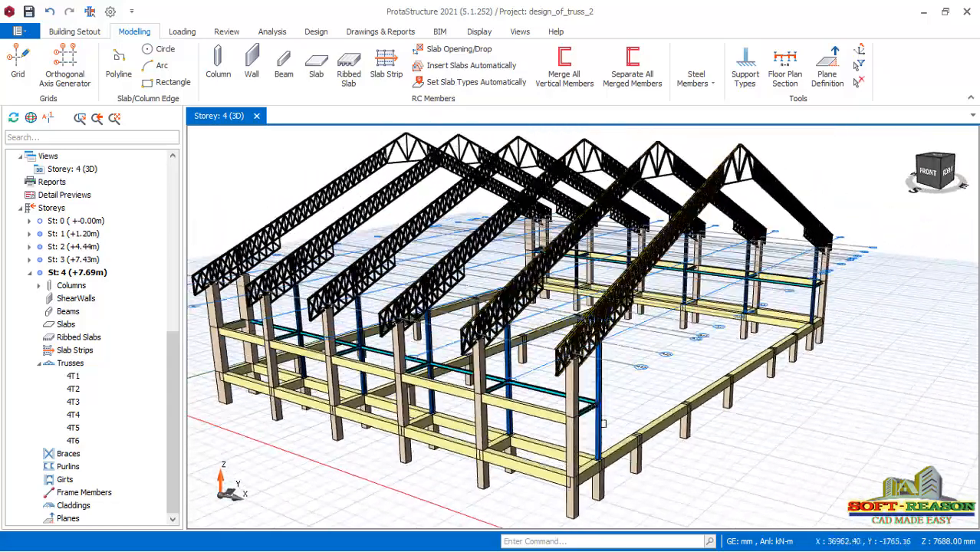
pyautogui.click(522, 407)
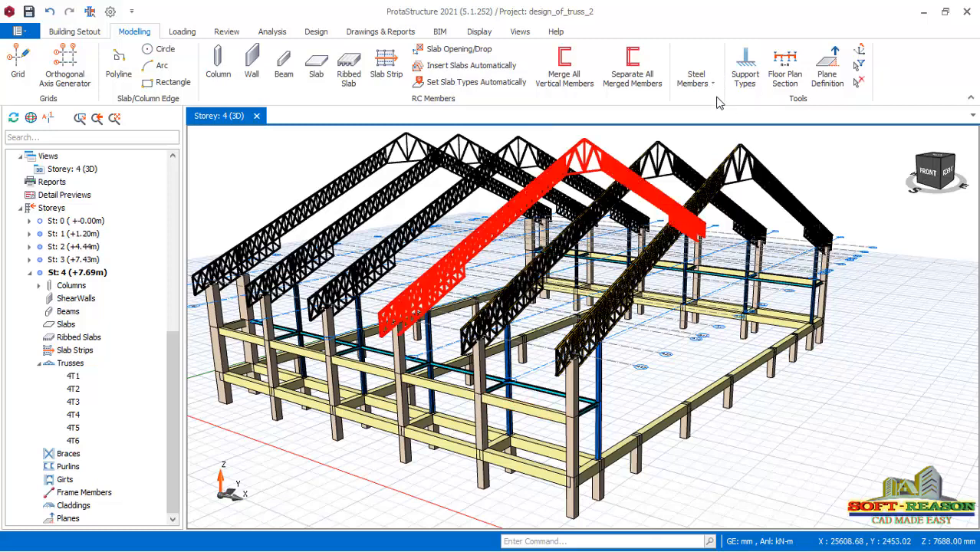
# Select the end truss 4T1 in the 3D view
pyautogui.click(694, 68)
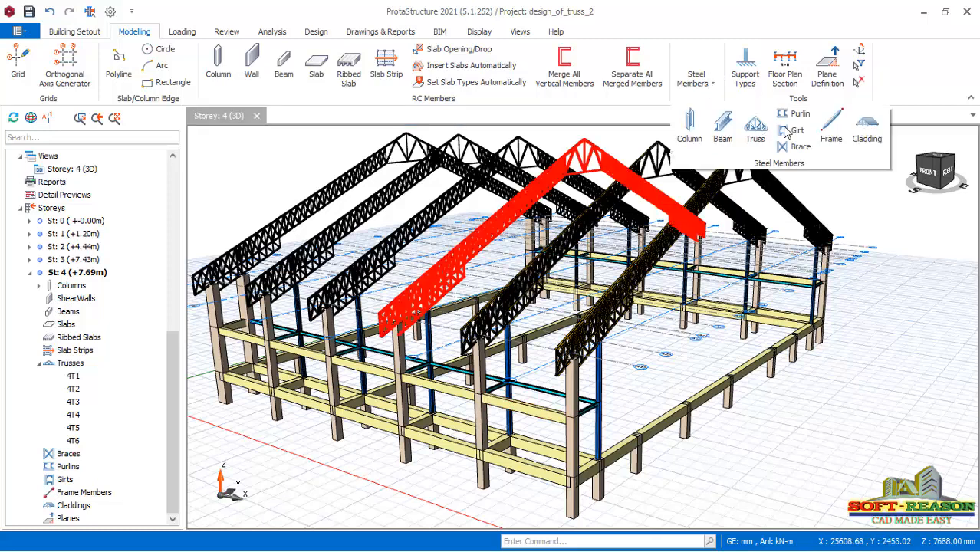
pyautogui.click(697, 67)
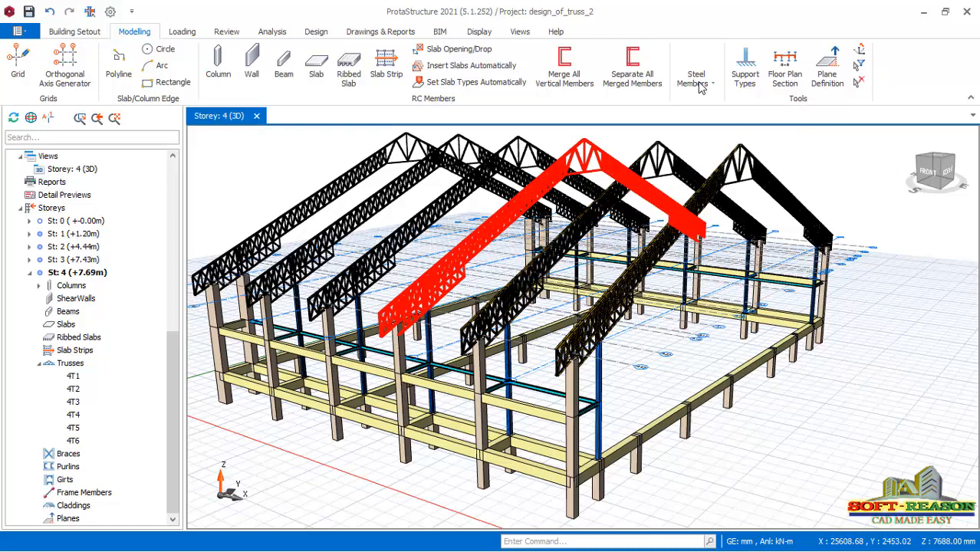
pyautogui.click(693, 64)
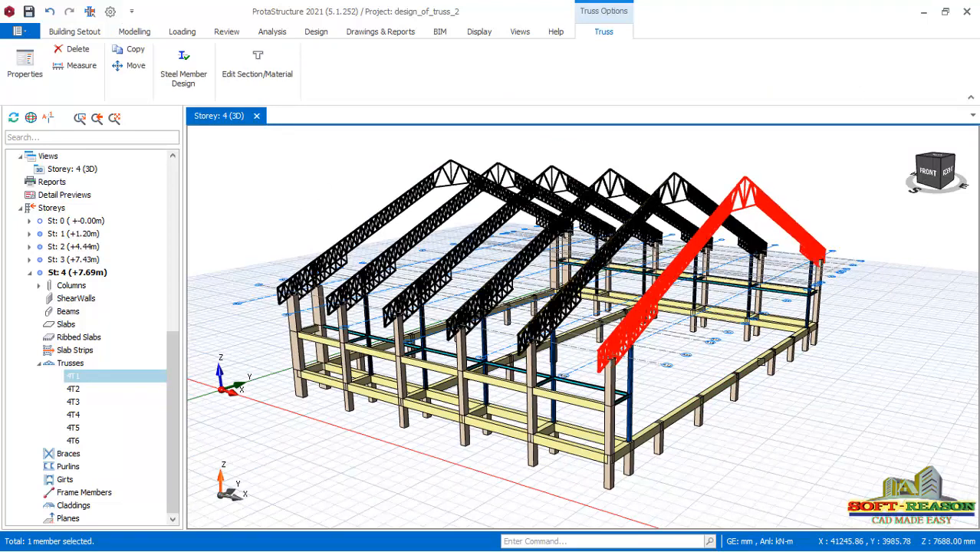
# Start the Purlin command from Modelling > Steel Members
pyautogui.click(134, 31)
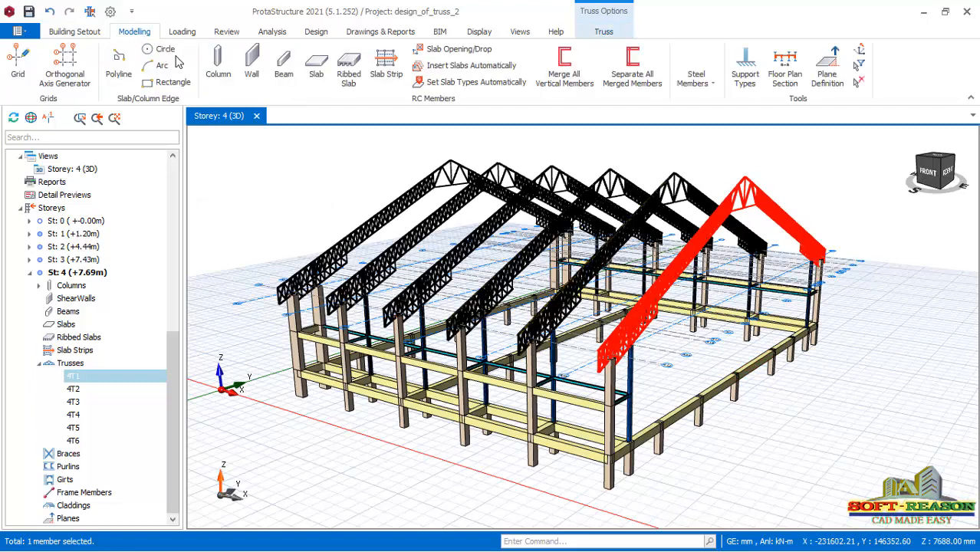
pyautogui.click(697, 67)
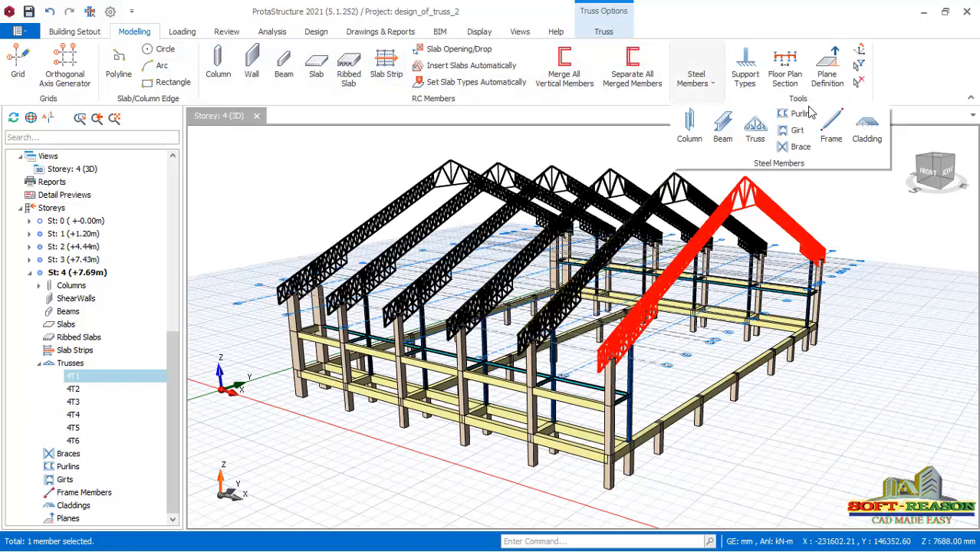
pyautogui.click(801, 113)
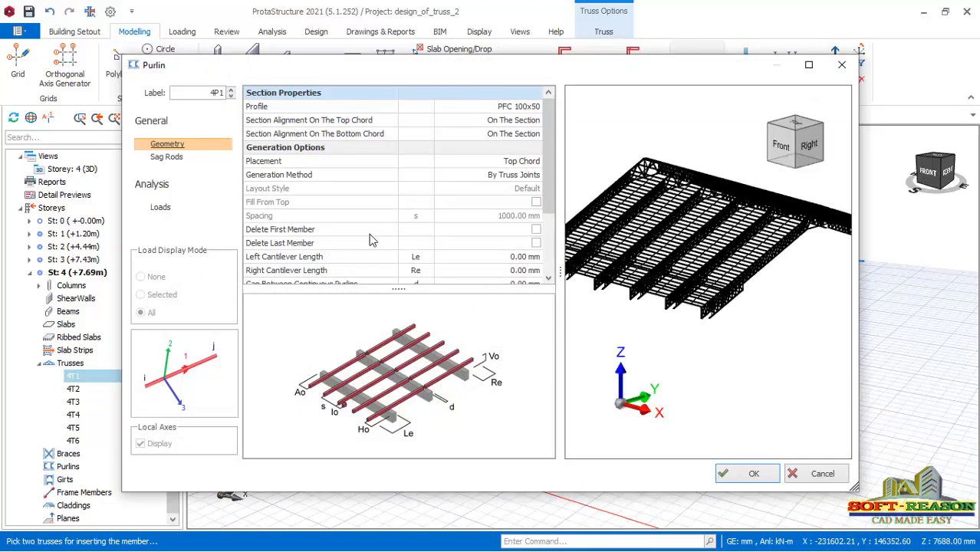
pyautogui.moveTo(538, 172)
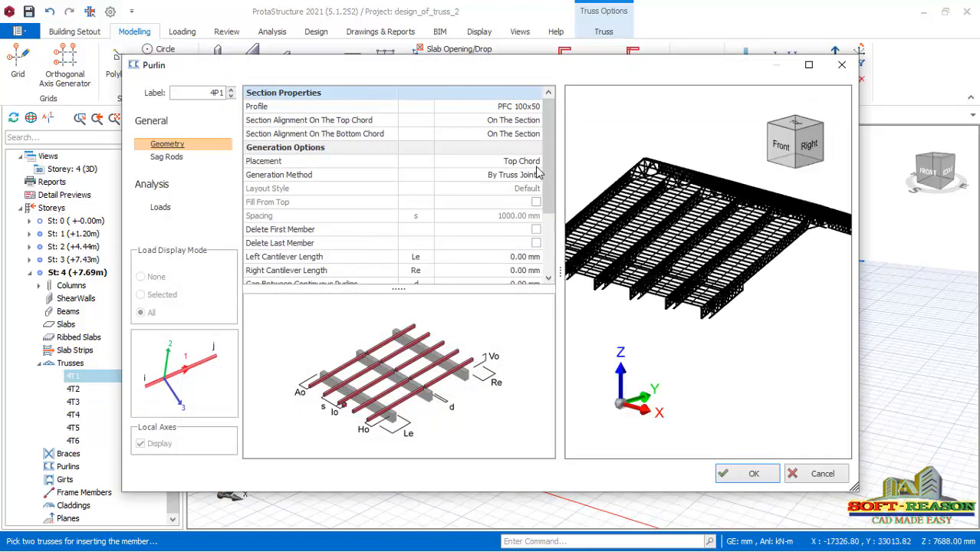
# Keep PFC 100x50 purlins on the top chord, generated by truss joints, and confirm
pyautogui.click(536, 161)
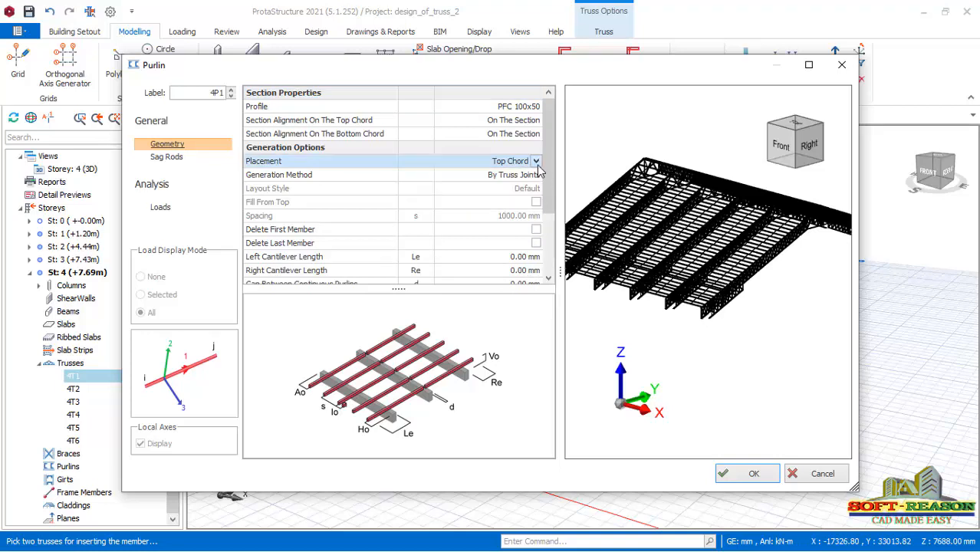
pyautogui.click(537, 161)
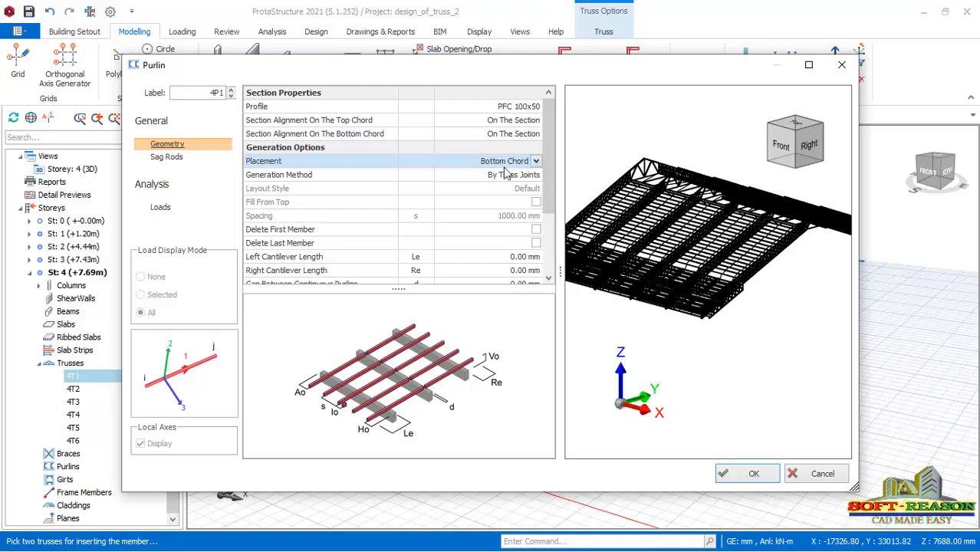
pyautogui.click(509, 161)
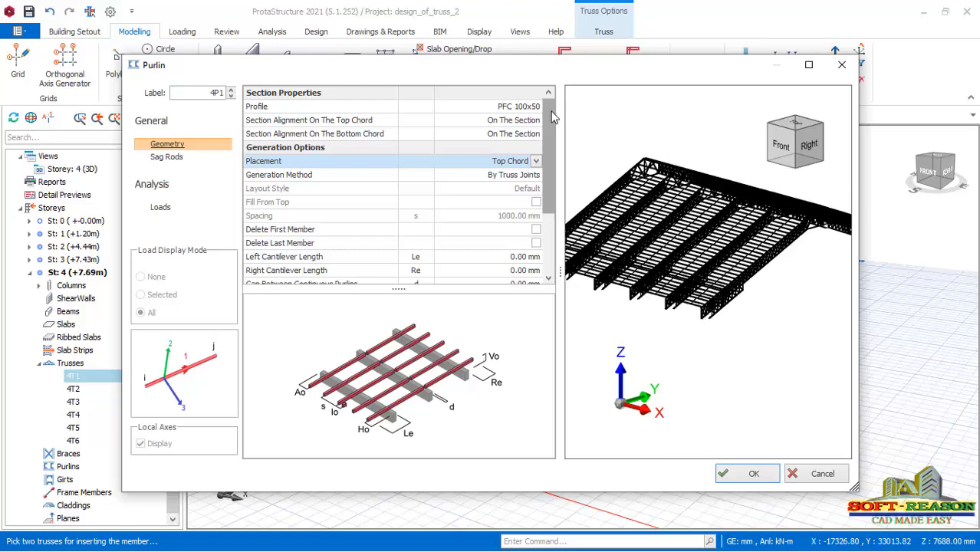
pyautogui.moveTo(282, 132)
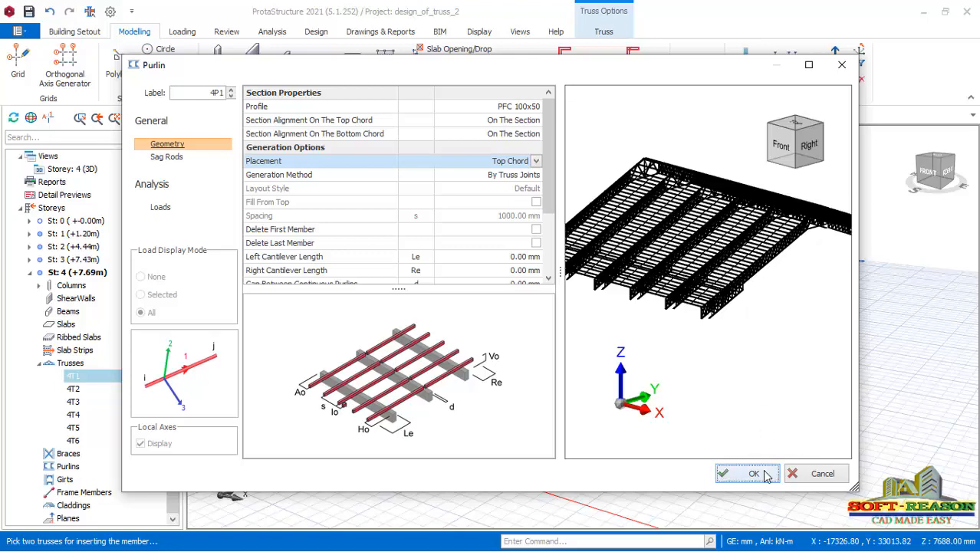
pyautogui.click(753, 472)
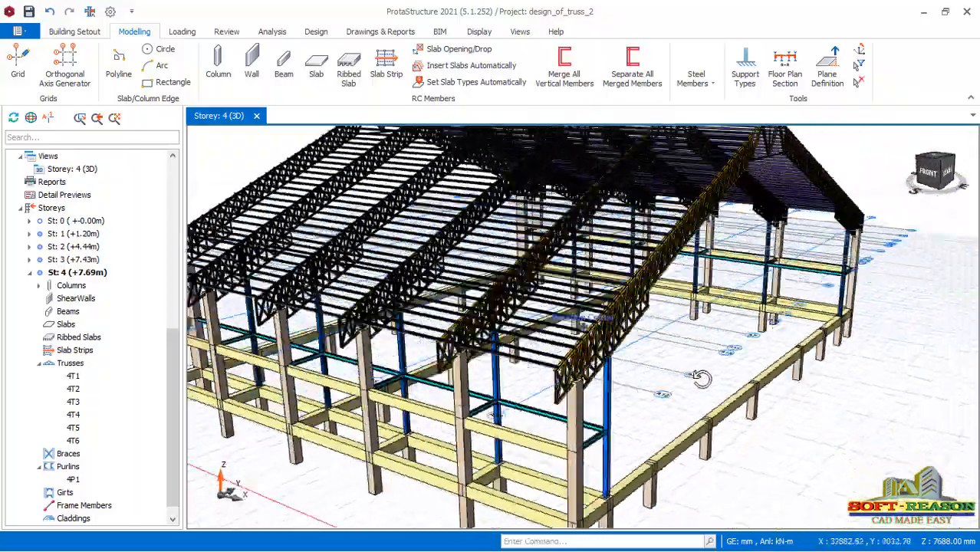
# Orbit the model to inspect the purlins spanning all six trusses
pyautogui.moveTo(703, 378); pyautogui.dragTo(586, 373)
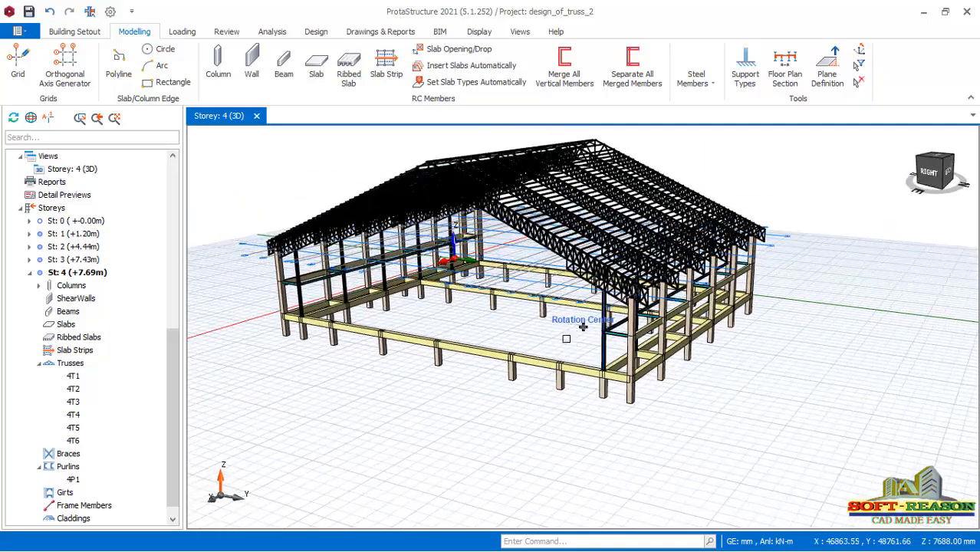
pyautogui.moveTo(583, 325); pyautogui.dragTo(558, 356)
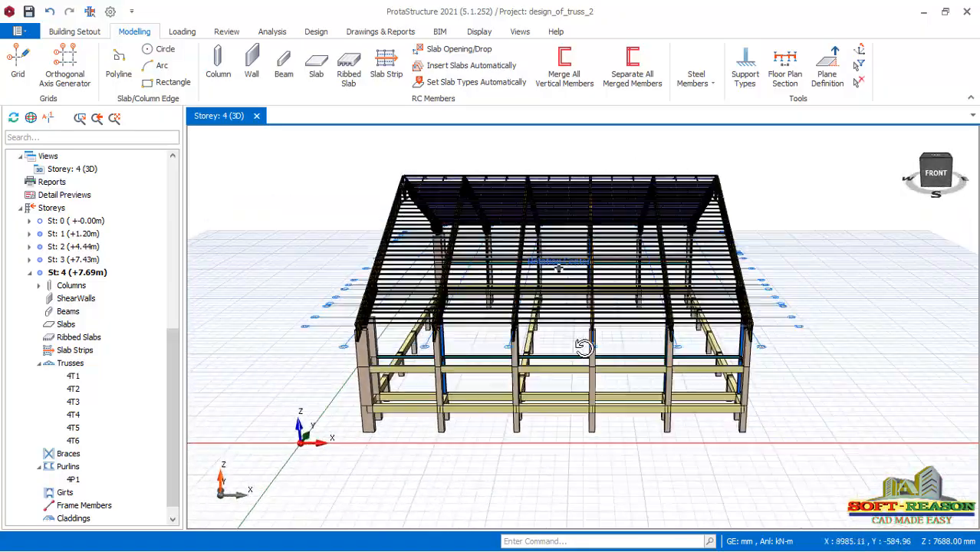
pyautogui.moveTo(583, 345); pyautogui.dragTo(713, 365)
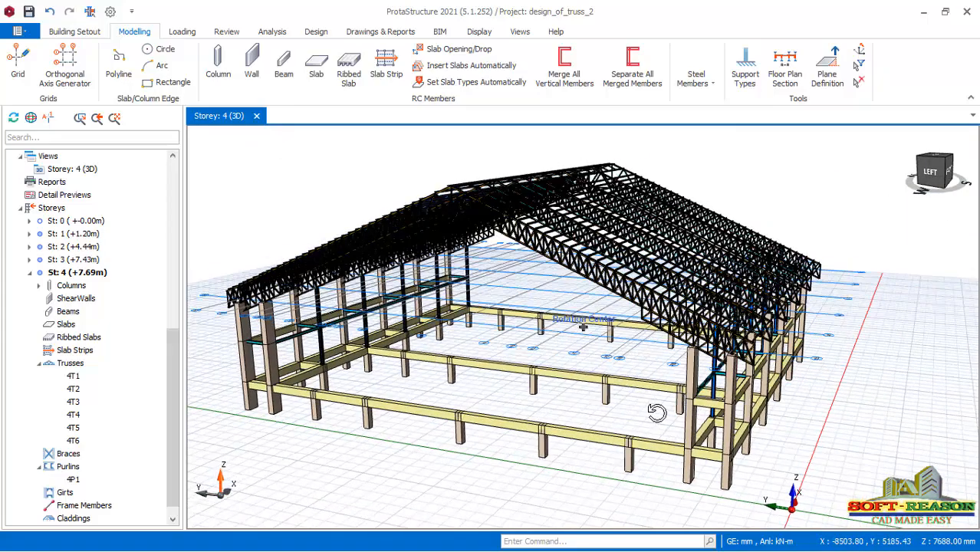
pyautogui.moveTo(658, 411); pyautogui.dragTo(529, 393)
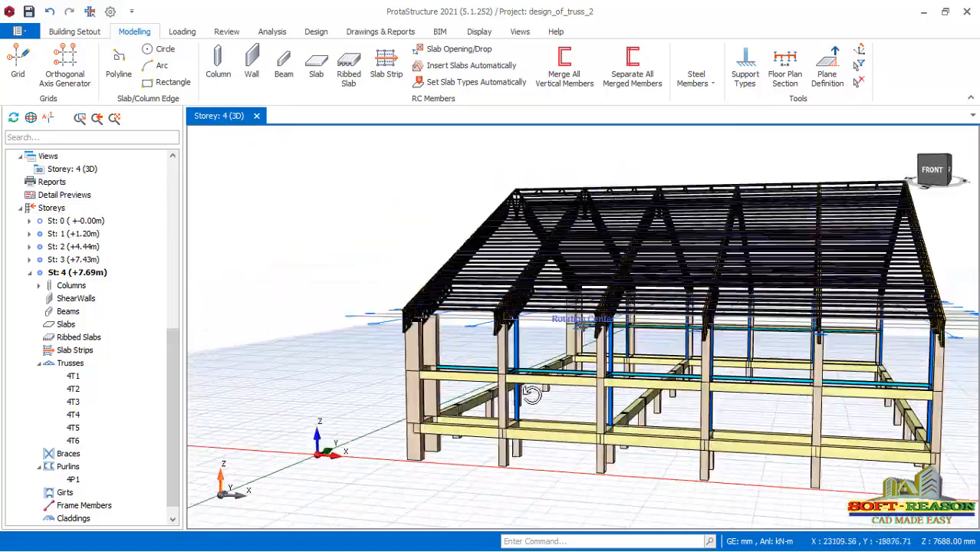
pyautogui.moveTo(530, 391); pyautogui.dragTo(733, 420)
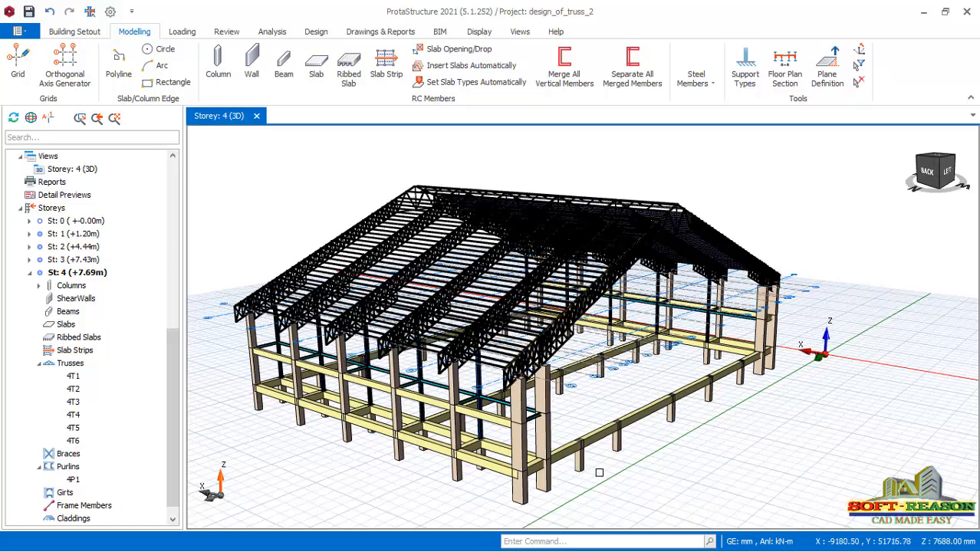
pyautogui.moveTo(365, 438)
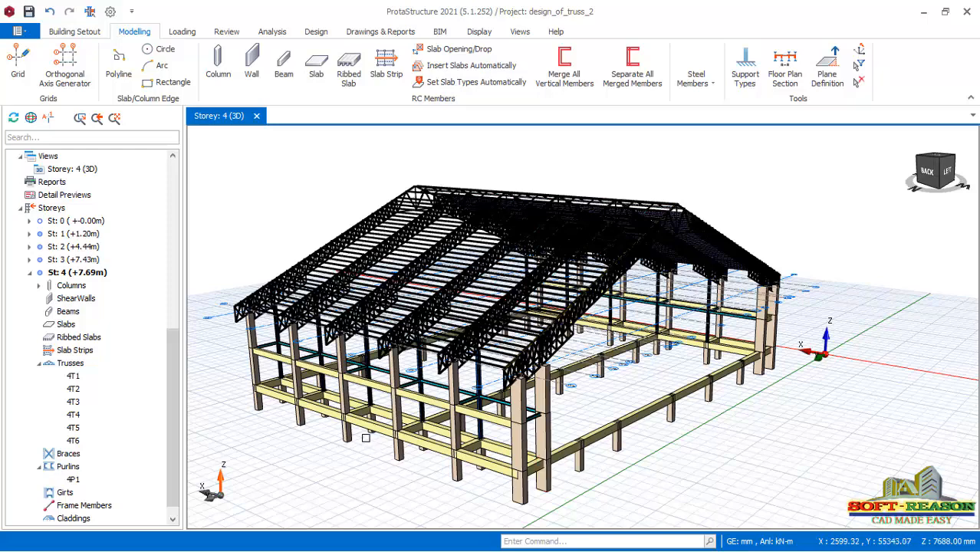